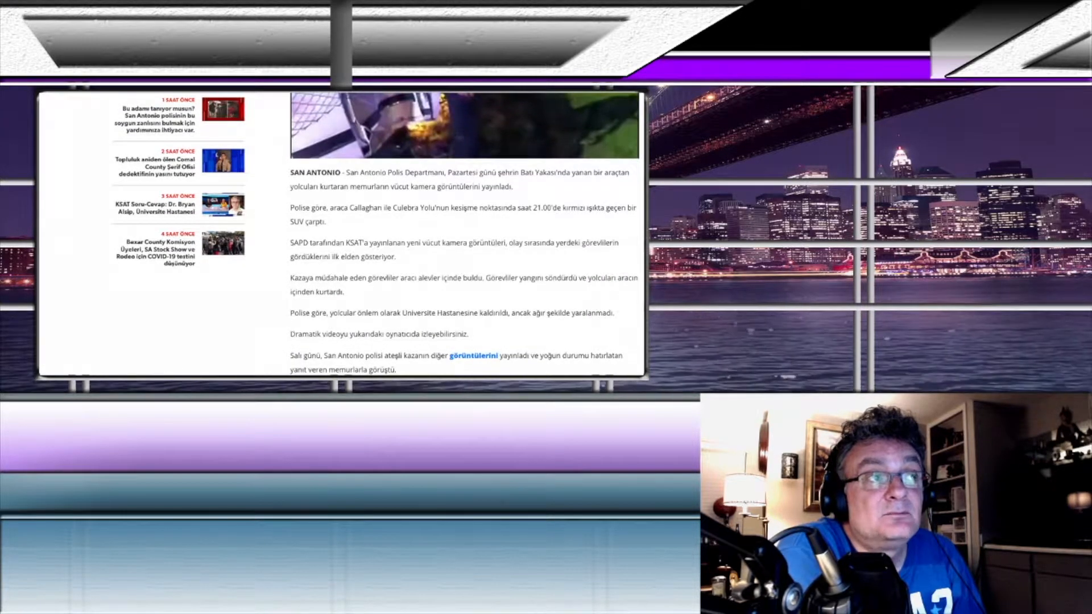
- Play the body-camera video of officers pulling passengers from the burning car through to its end
scroll("down", 3)
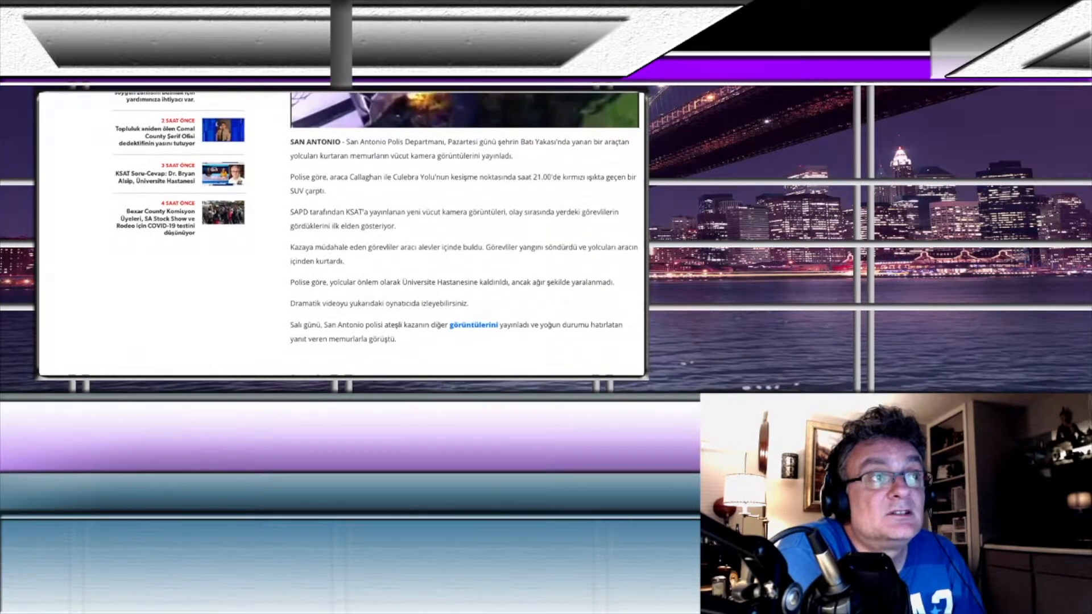
scroll("down", 3)
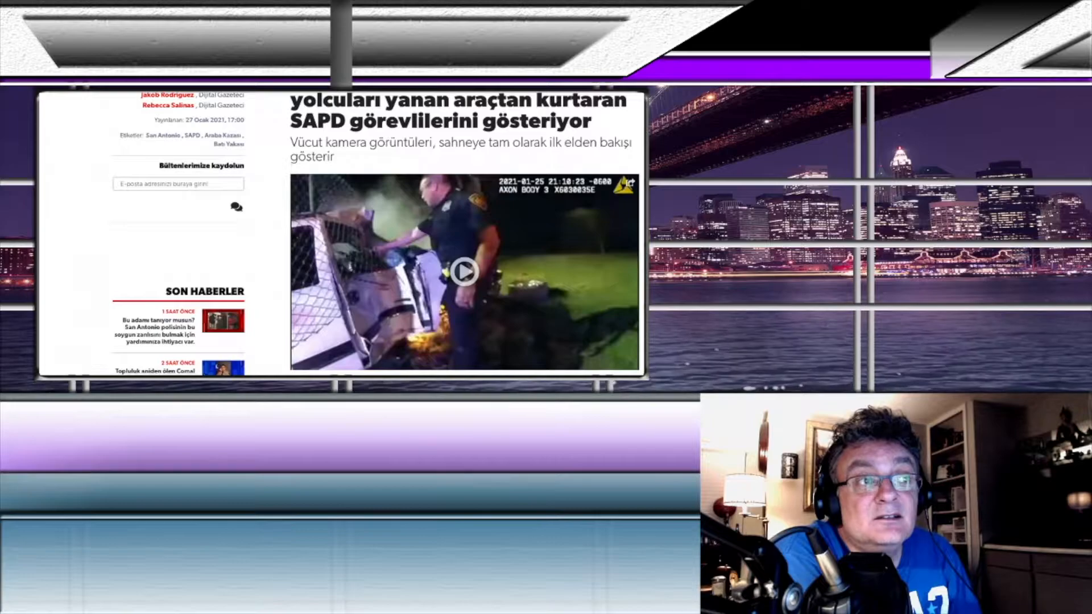
left_click(463, 271)
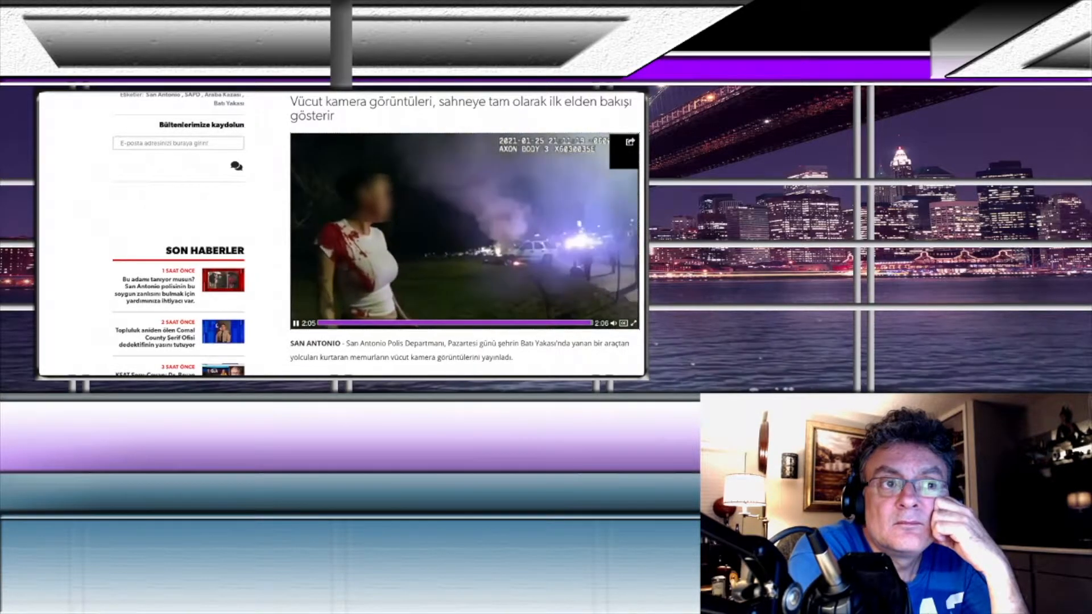
scroll("down", 3)
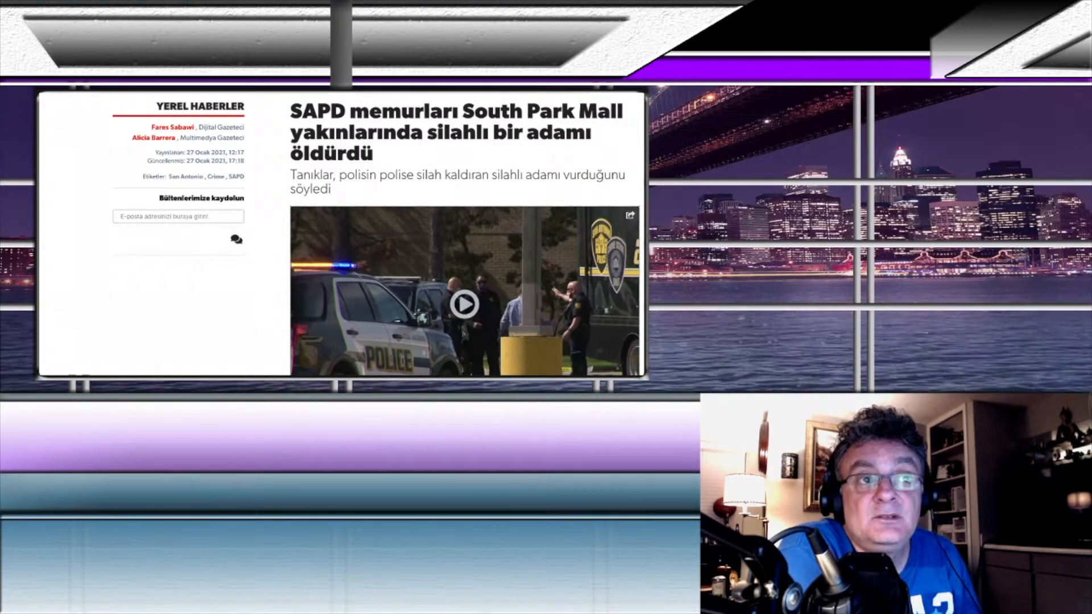
- Move down past the headline of the South Park Mall shooting article into its story text
scroll("down", 3)
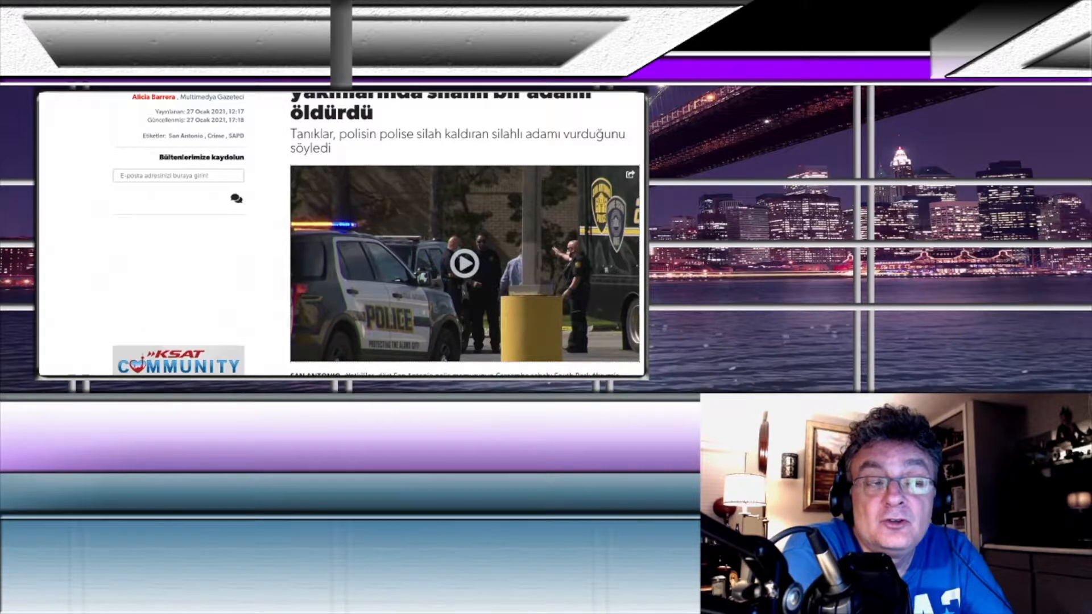
scroll("down", 3)
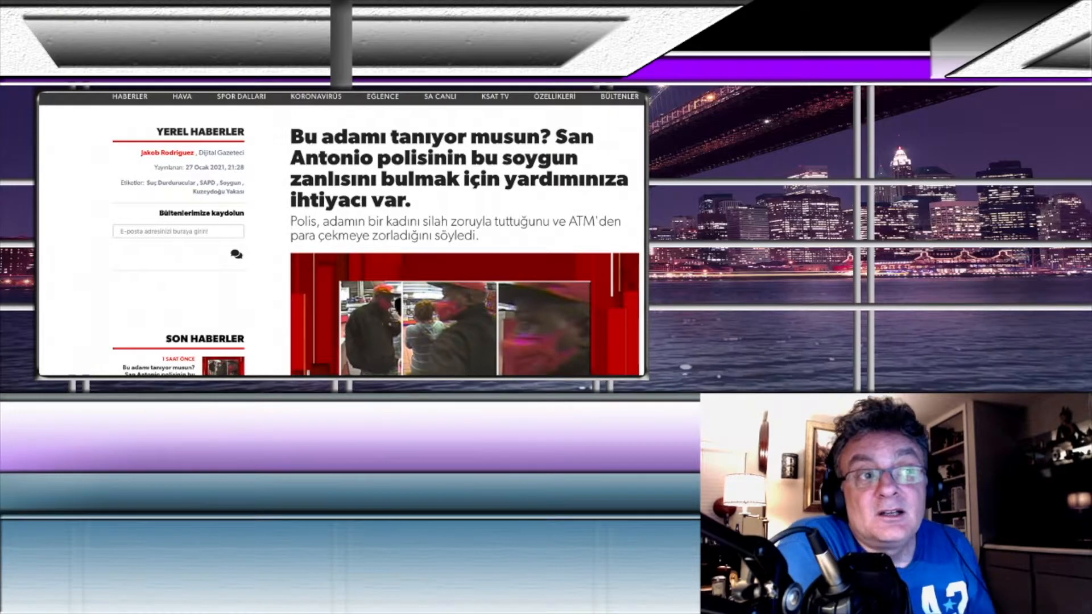
- Read the robbery article body: the ATM abduction, suspect description and up-to-$5,000 Crime Stoppers reward
scroll("down", 3)
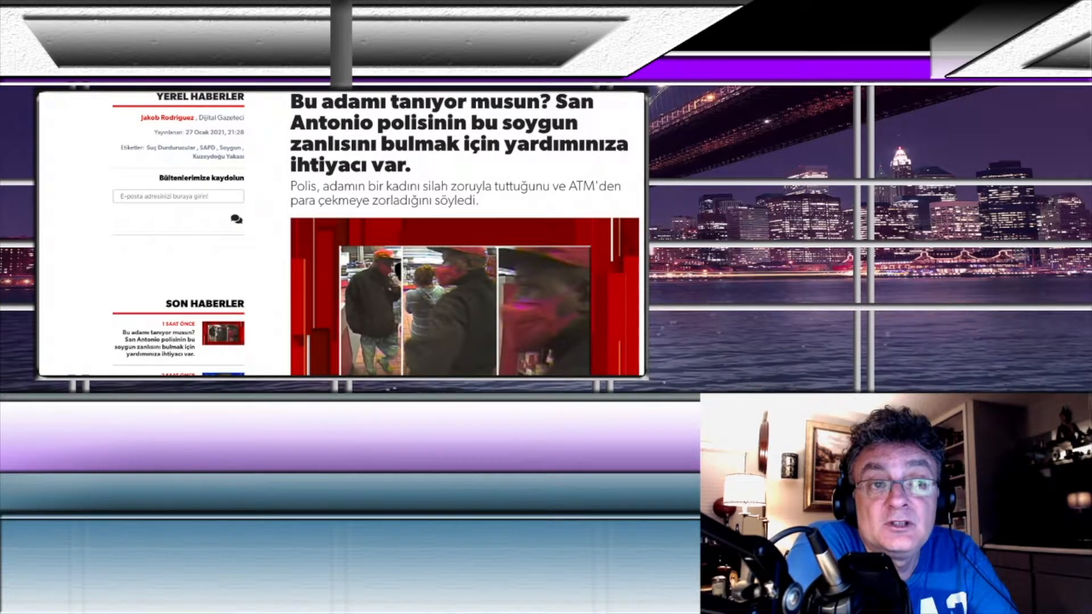
scroll("down", 3)
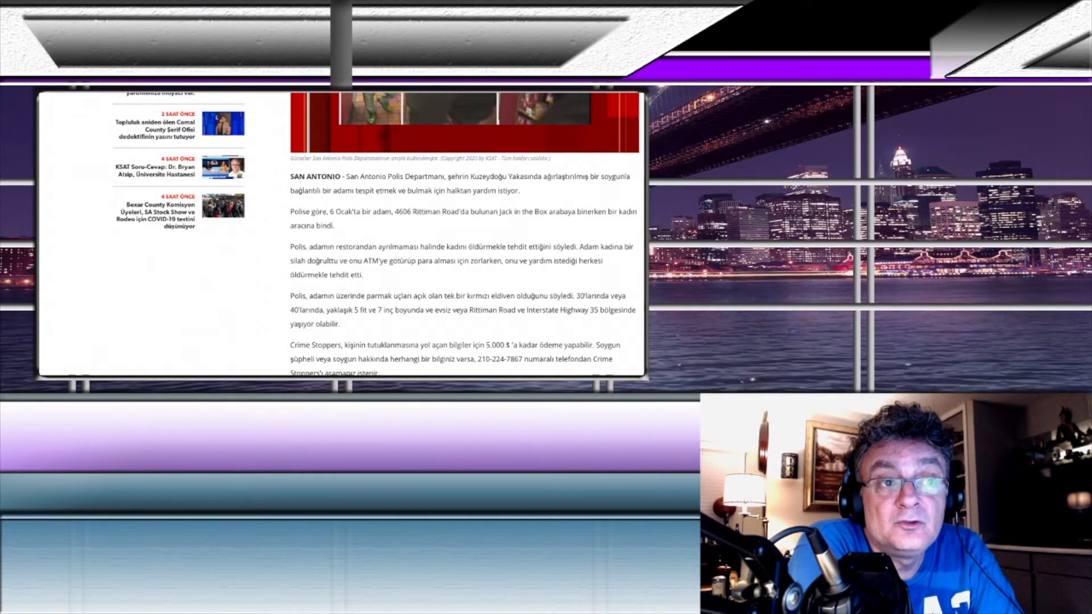
- Continue from the robbery article to the story on two San Antonio men arrested over the Capitol riot
scroll("down", 3)
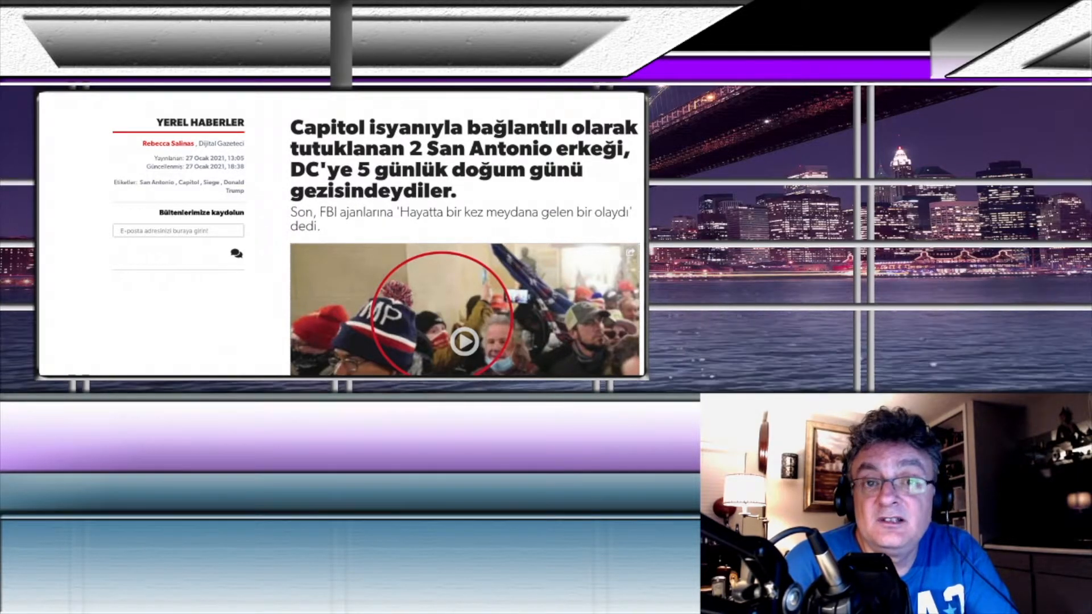
- Read past the photo to the paragraphs on the FBI's Facebook tip and Uptmore's comment
scroll("down", 3)
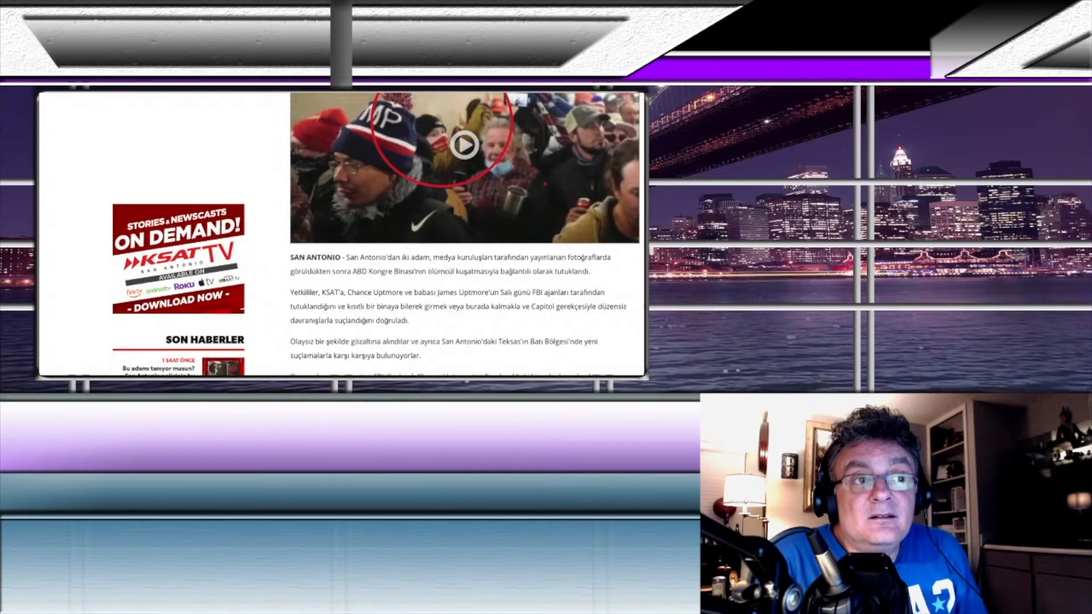
scroll("down", 3)
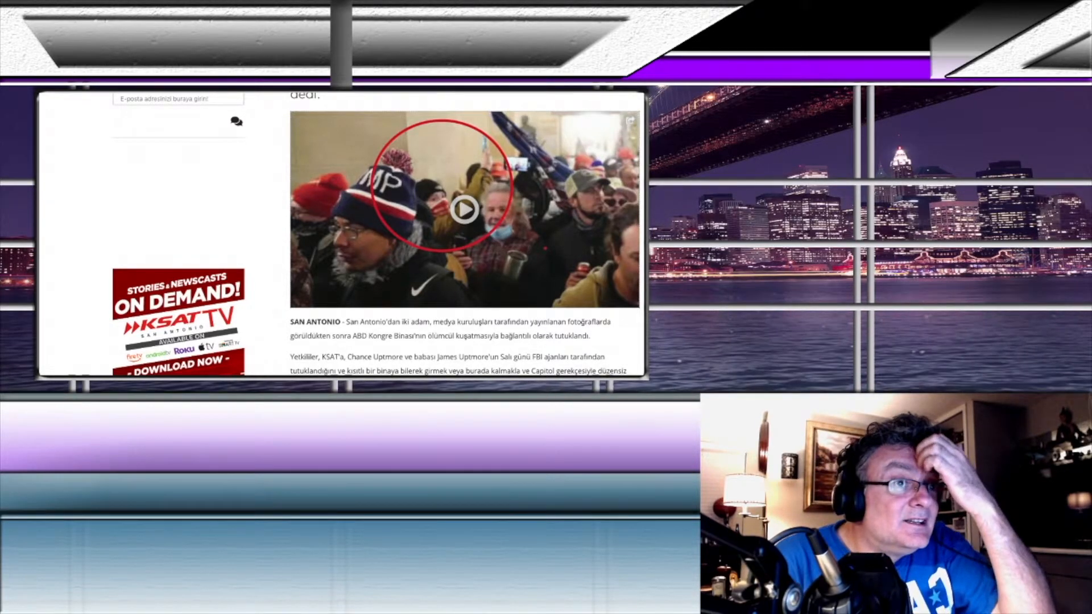
scroll("down", 3)
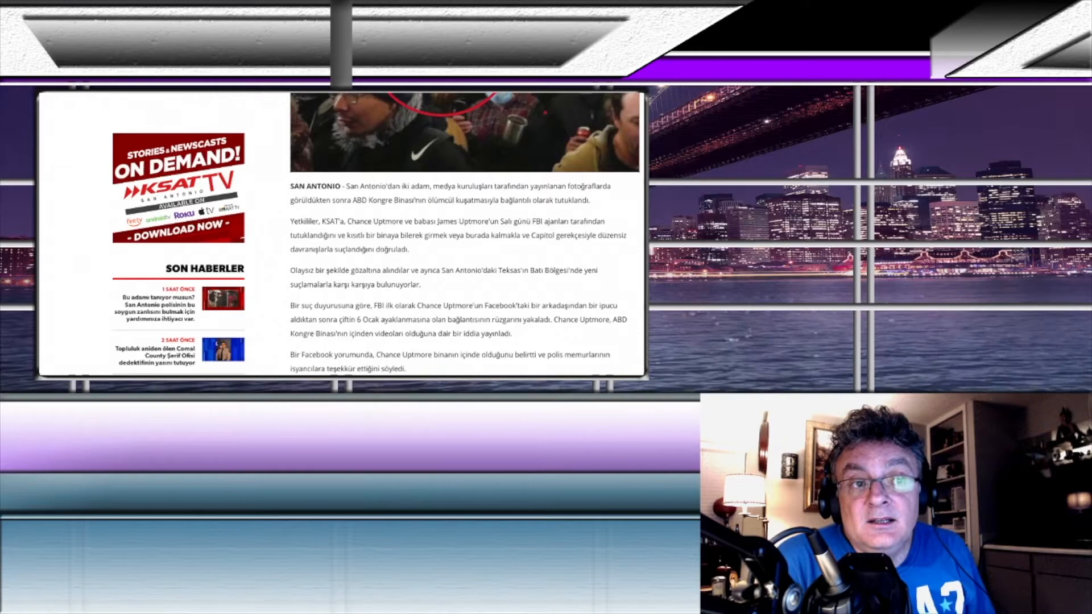
scroll("down", 3)
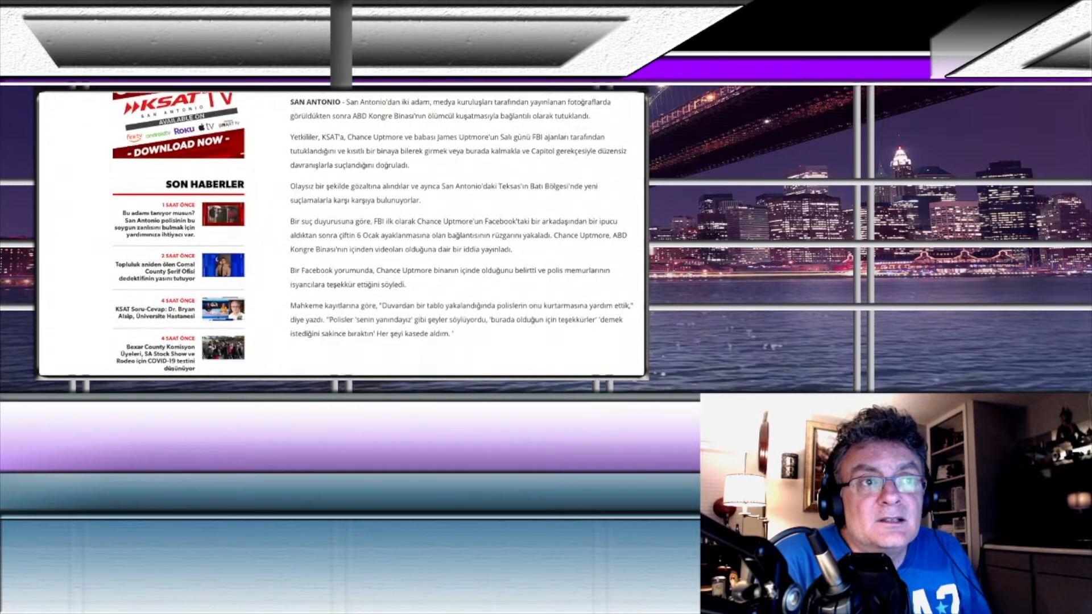
scroll("down", 3)
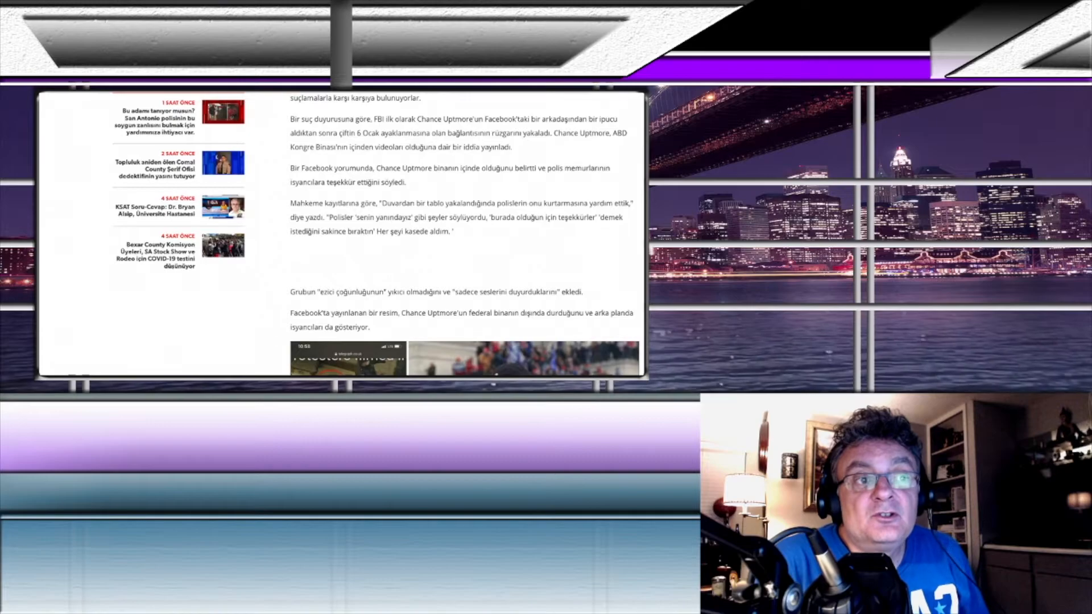
scroll("down", 3)
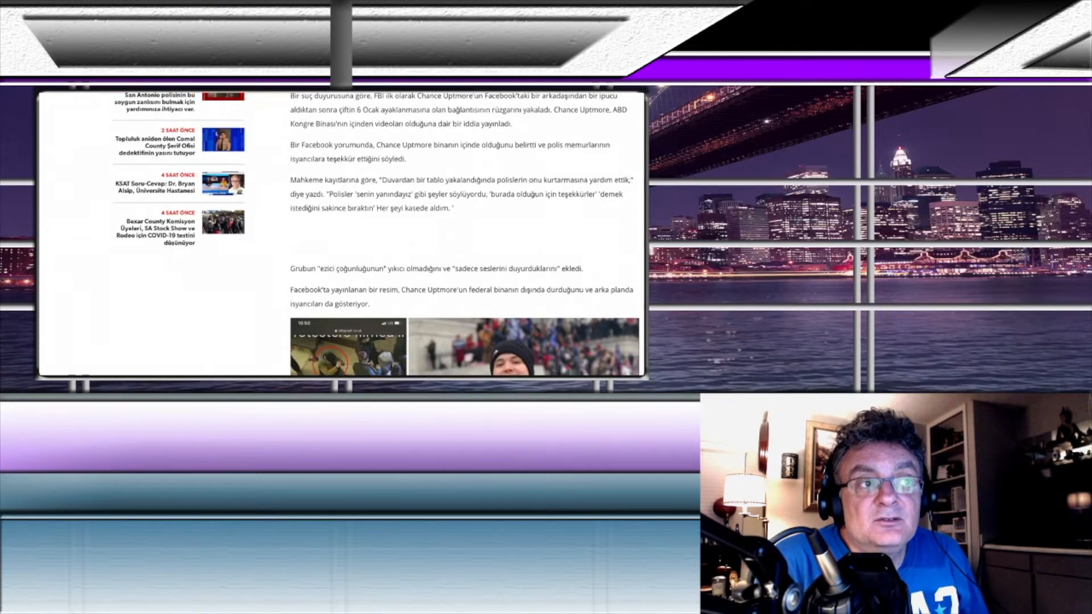
scroll("down", 3)
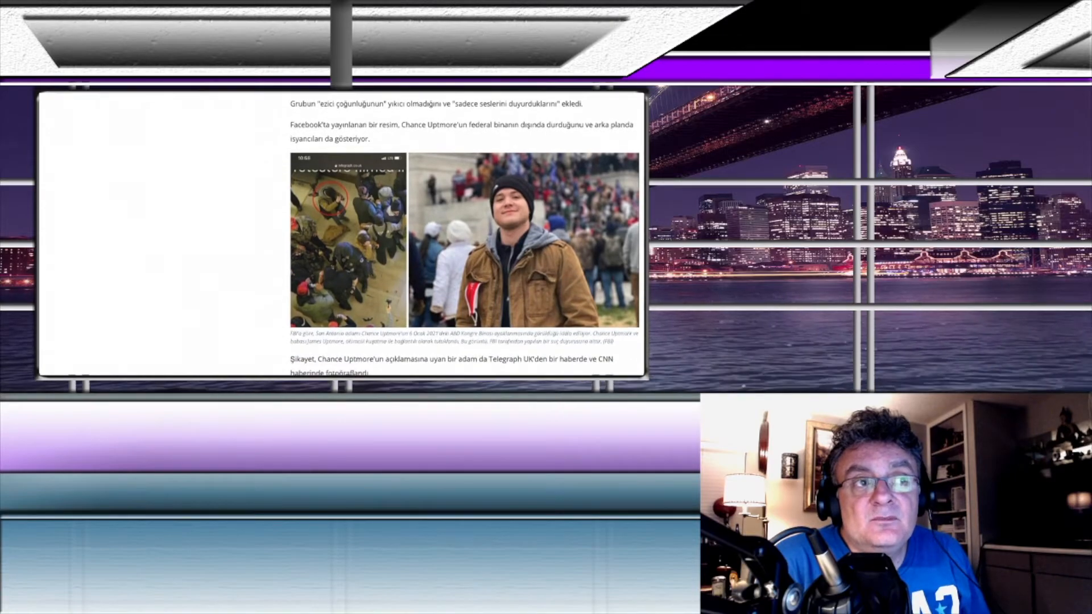
- Read the January 17 search warrant and birthday-trip paragraphs beside the crowd photo with the father circled in red
scroll("down", 3)
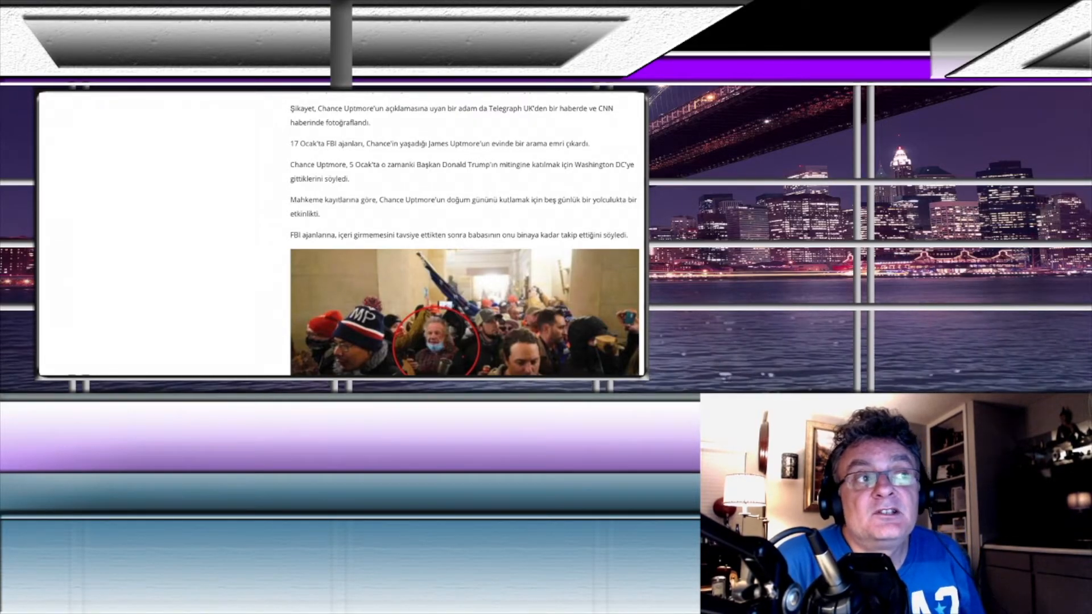
- Reach the article's end with related Texas suspects, 'Ayrıca oku' links, copyright line and author box
scroll("down", 3)
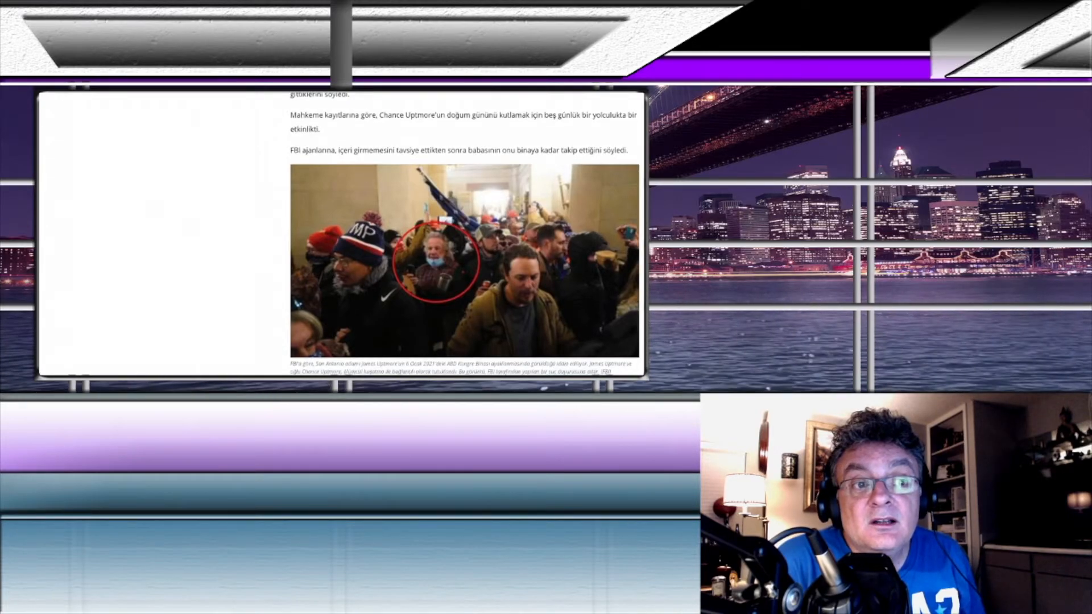
scroll("down", 3)
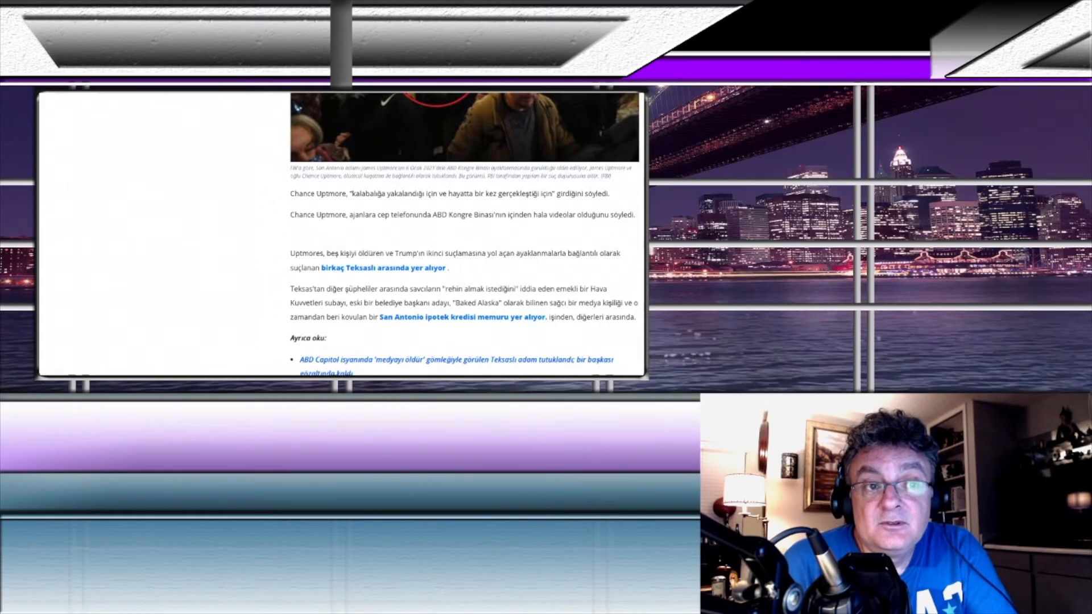
scroll("down", 3)
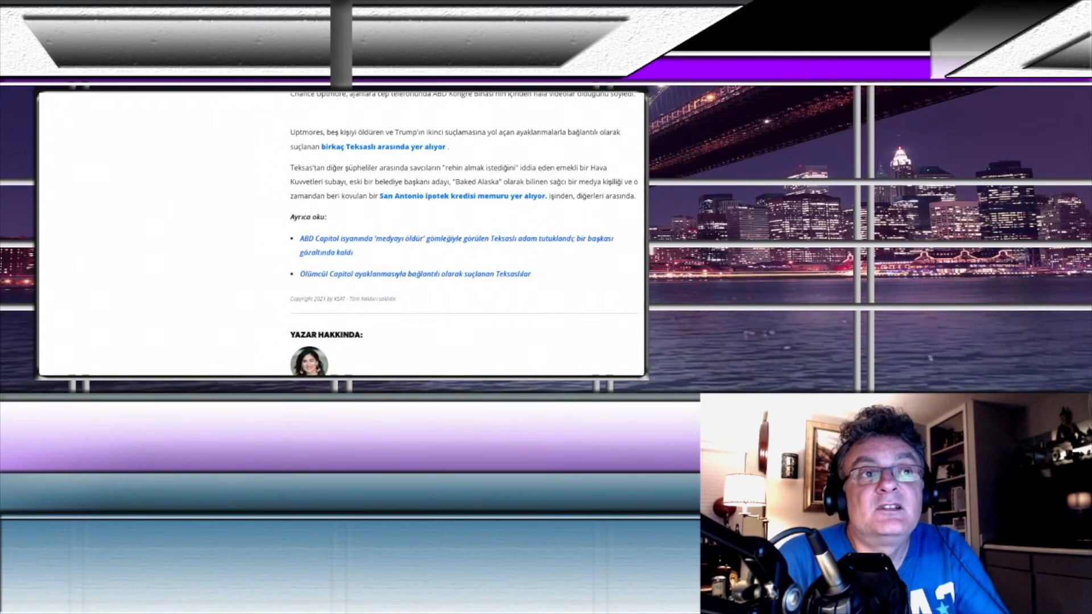